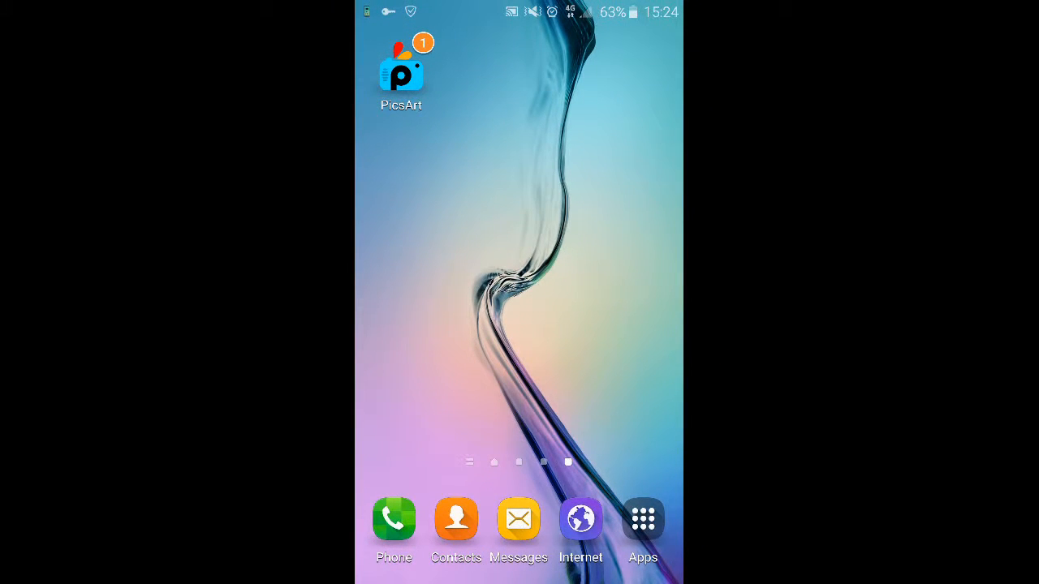
- Open the app drawer from the Apps icon in the home screen dock
click(642, 519)
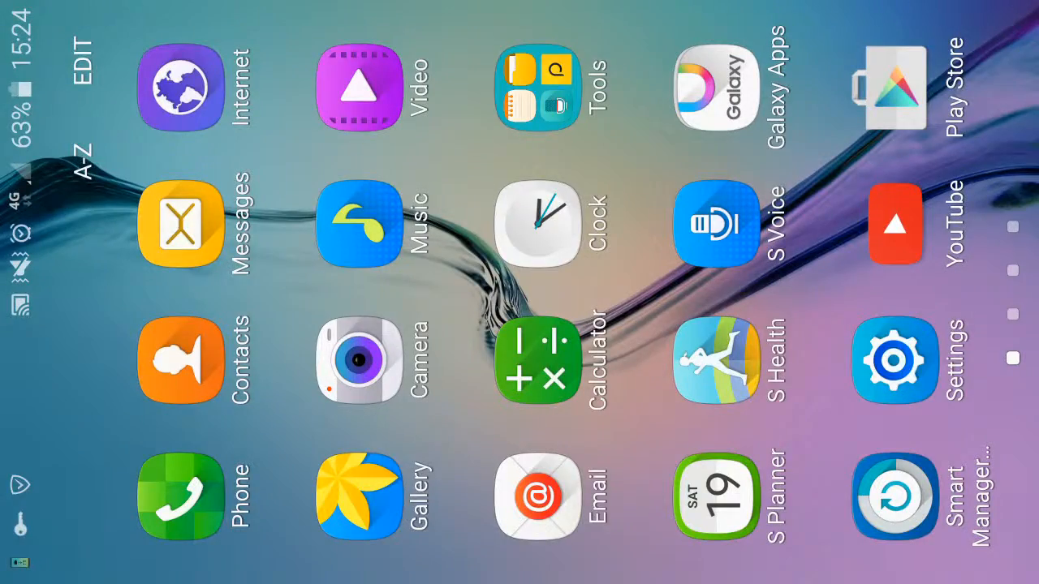
- Launch Settings and go to Backup and reset under Personal
click(894, 360)
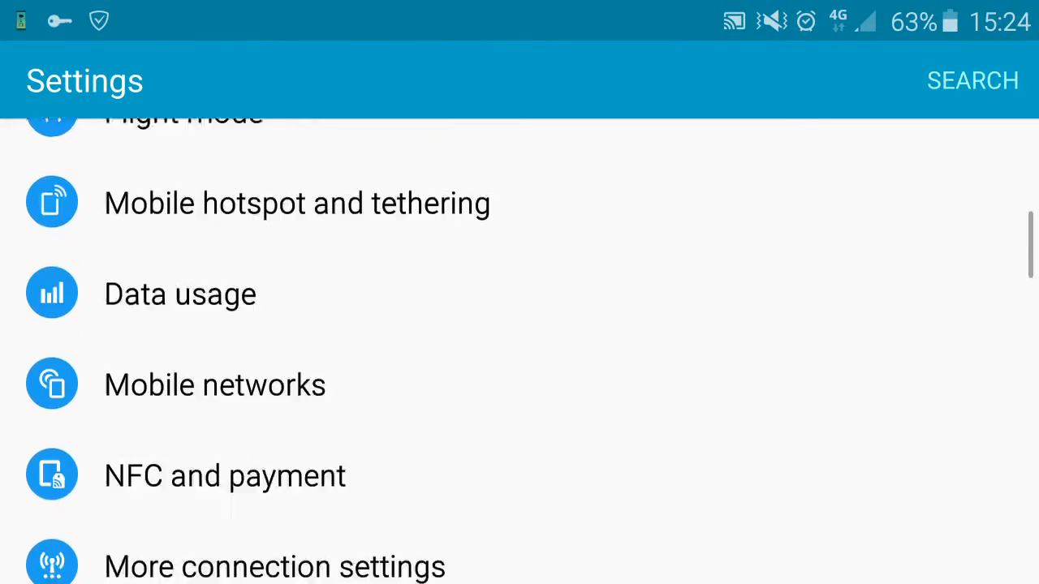
scroll(down, 3)
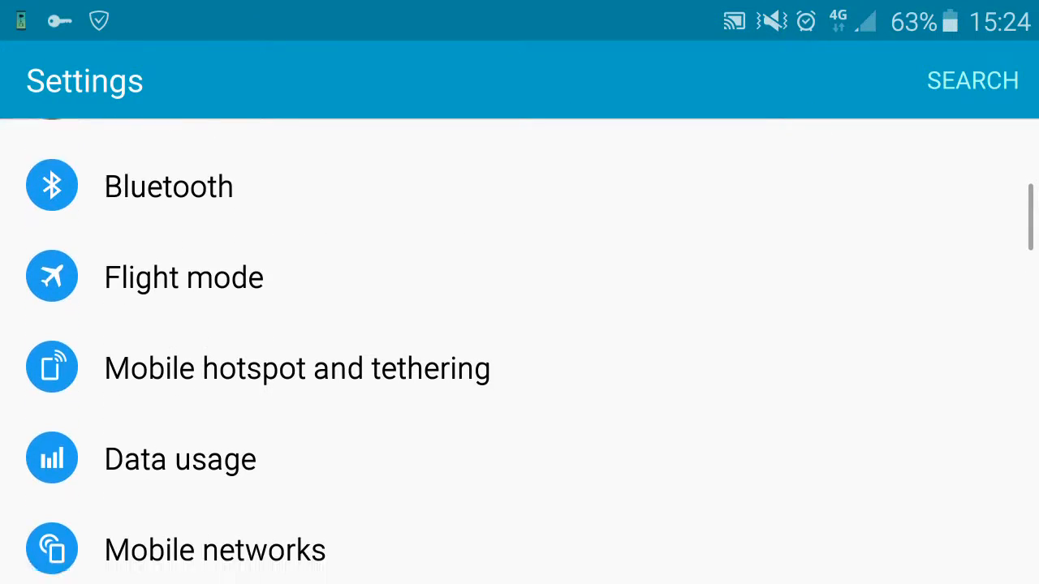
scroll(down, 3)
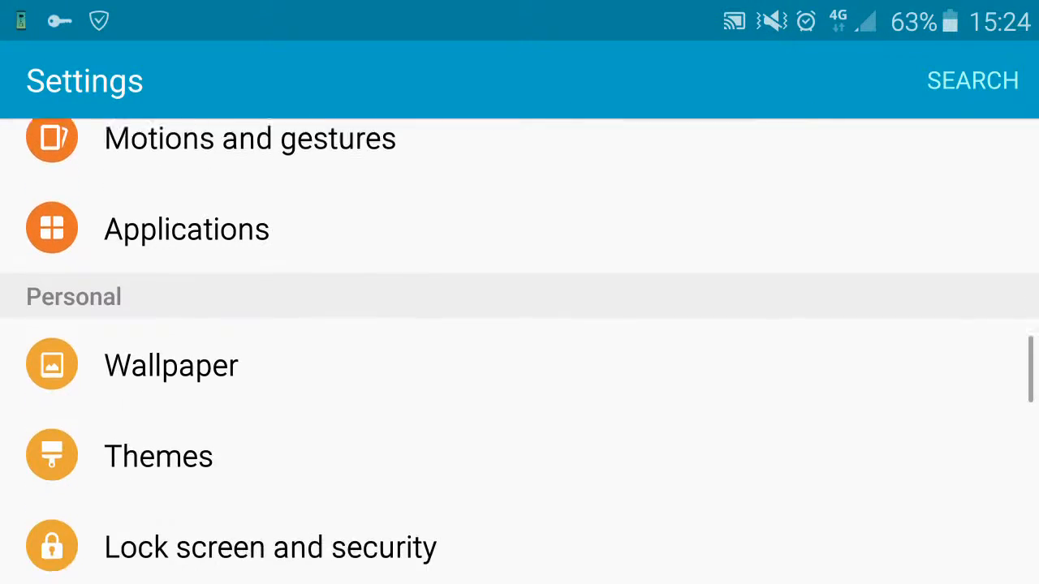
scroll(down, 3)
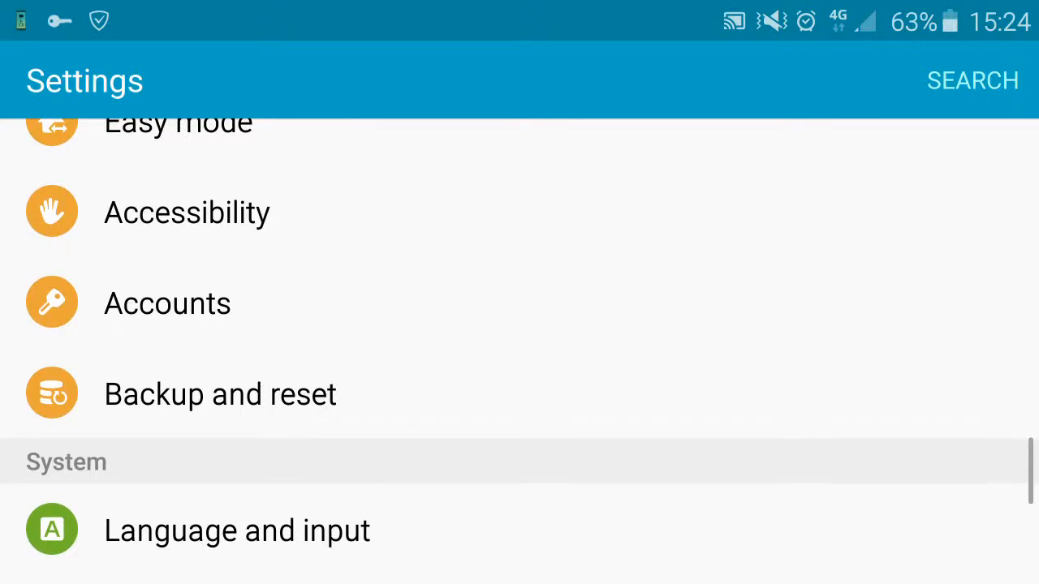
click(220, 394)
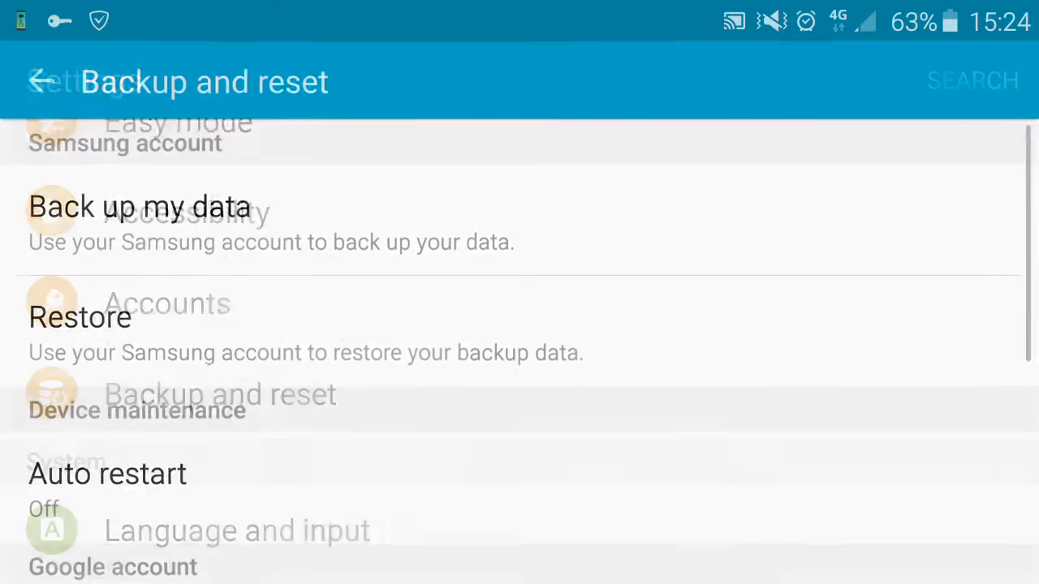
- Open Factory data reset under the Reset section
scroll(down, 3)
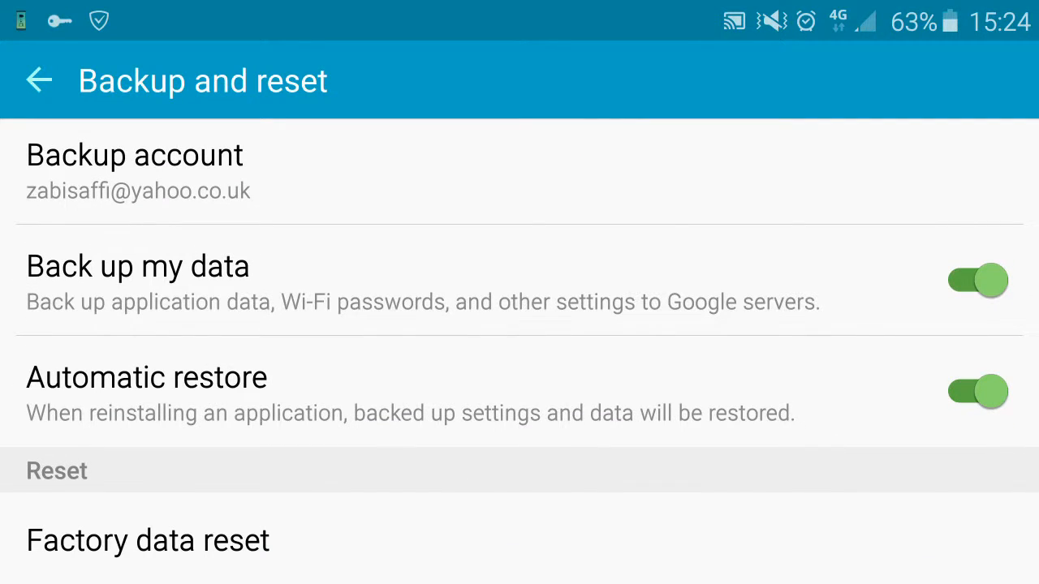
click(148, 540)
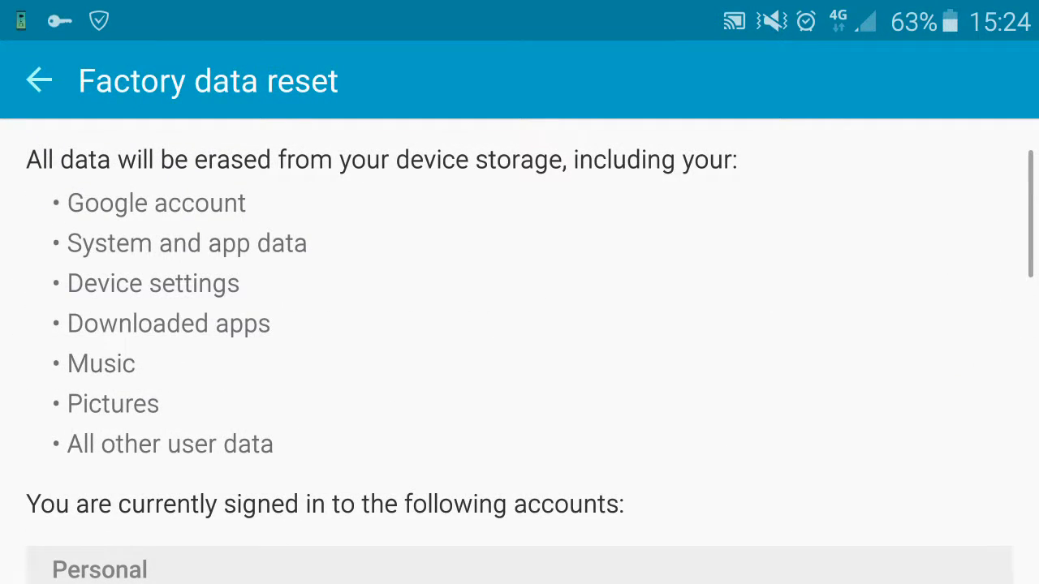